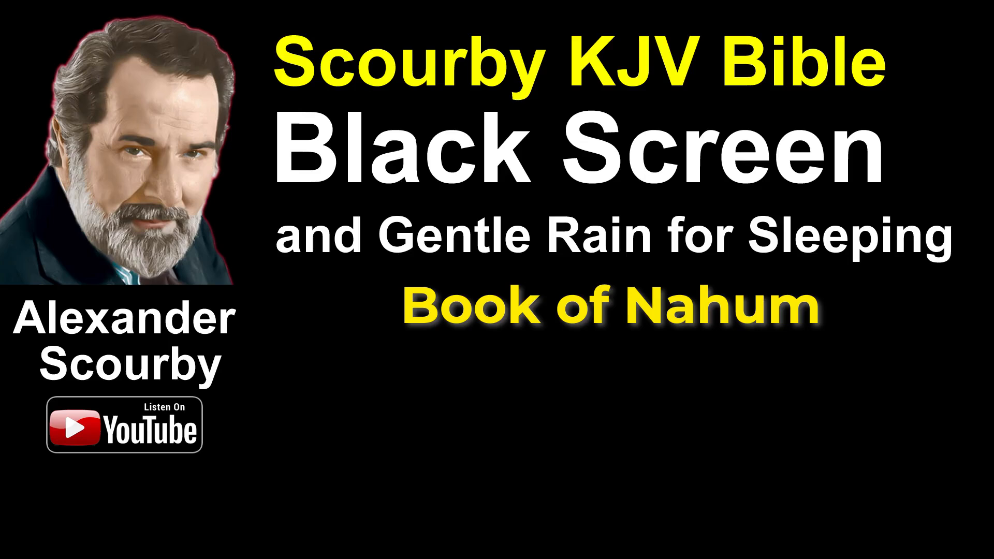
pyautogui.click(497, 280)
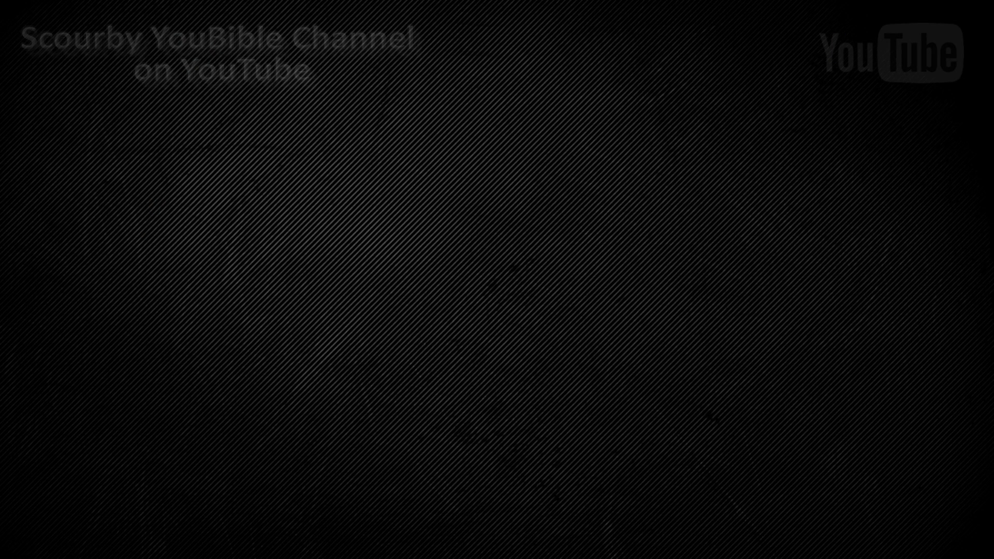